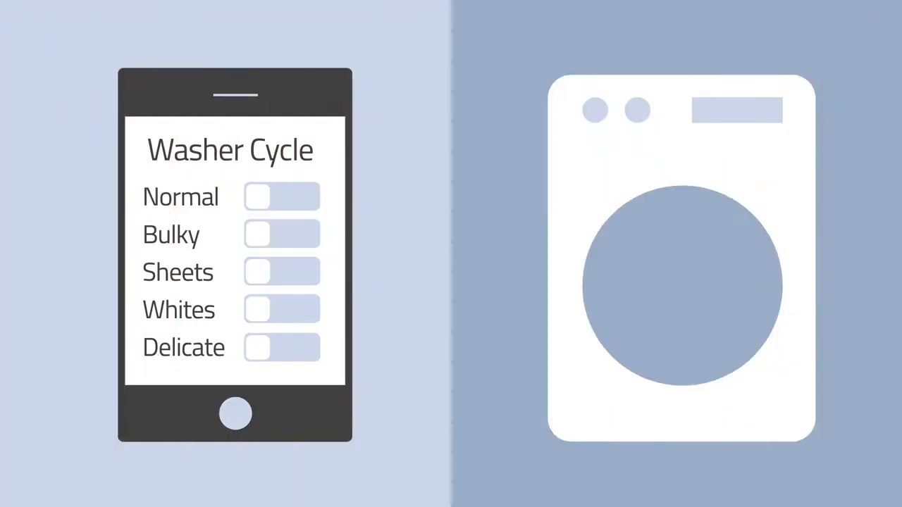
{"action": "left_click", "coordinate": [282, 198]}
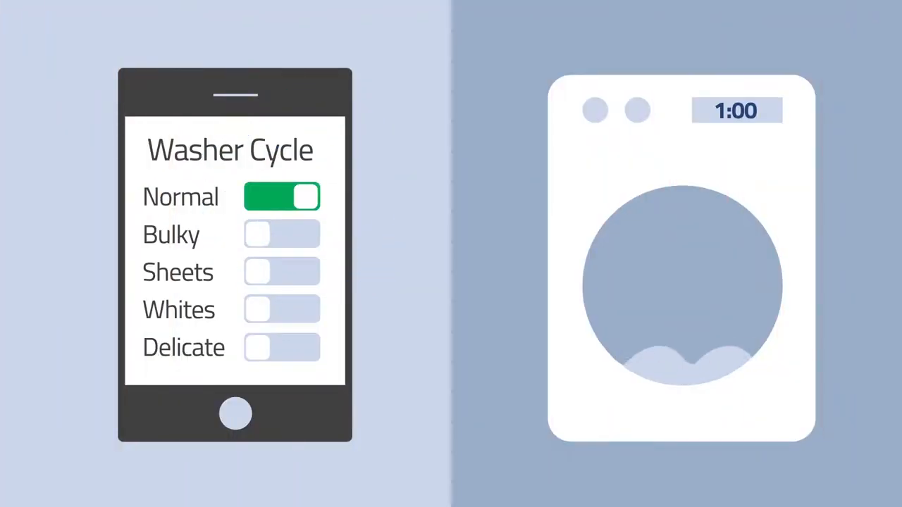